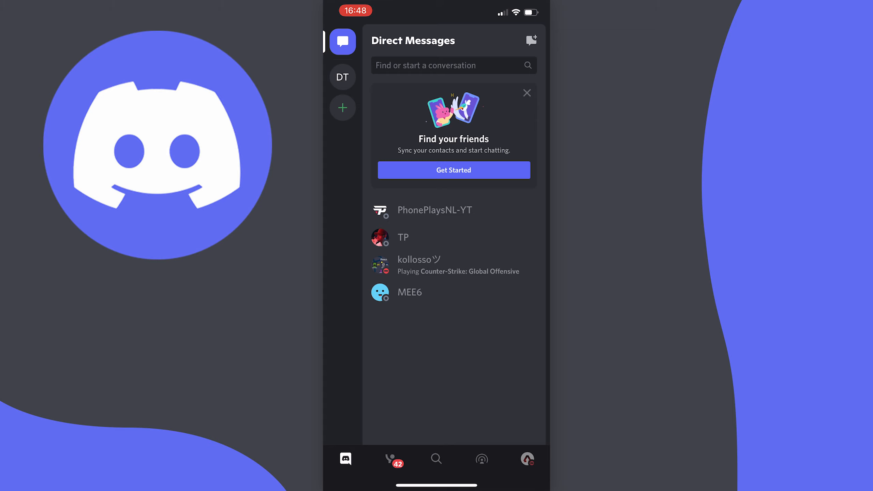
Go to your account's User Profile settings and start editing the About Me field.
click(527, 459)
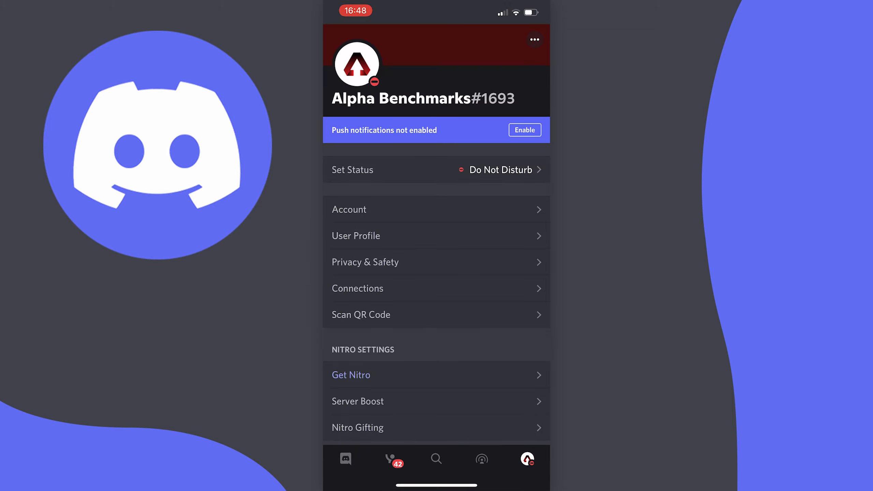
click(356, 236)
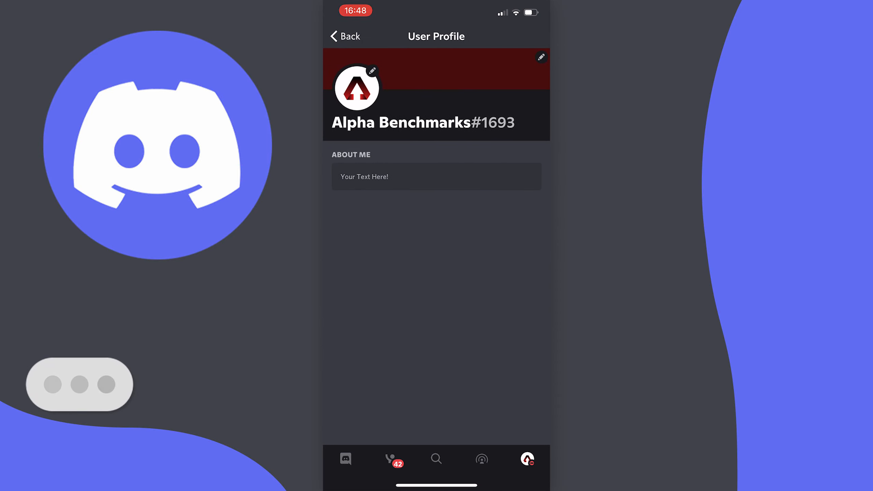
click(436, 177)
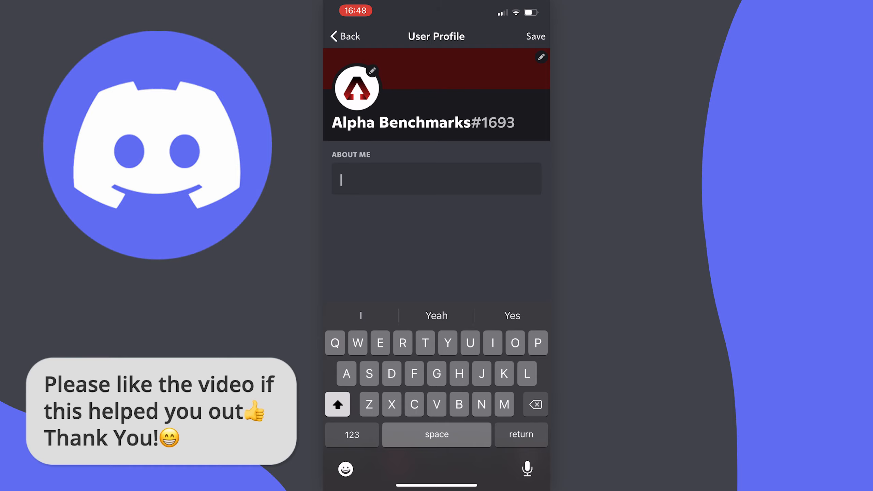
Type 'Pc benchmarke…' as the new About Me description.
text(Pc)
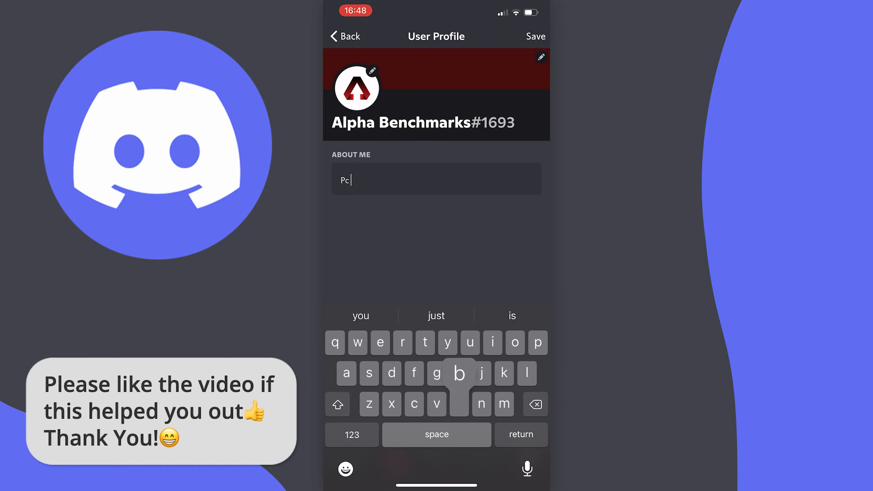
text(benchmarke)
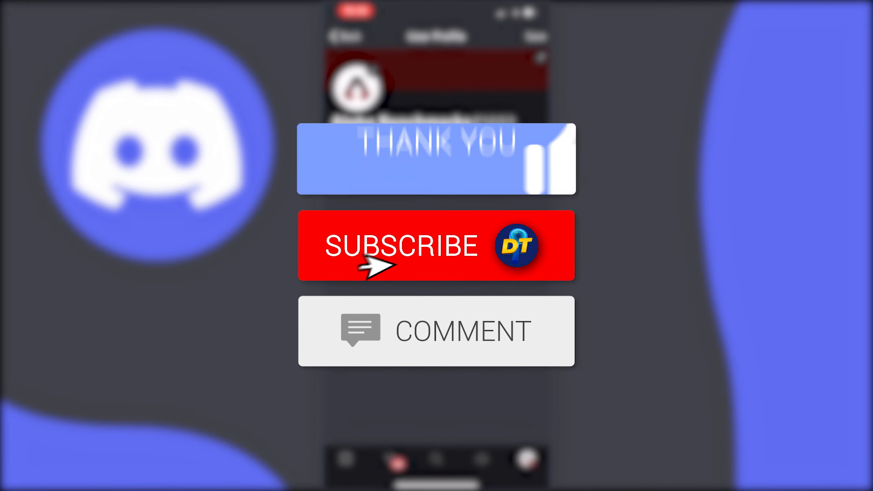
click(436, 245)
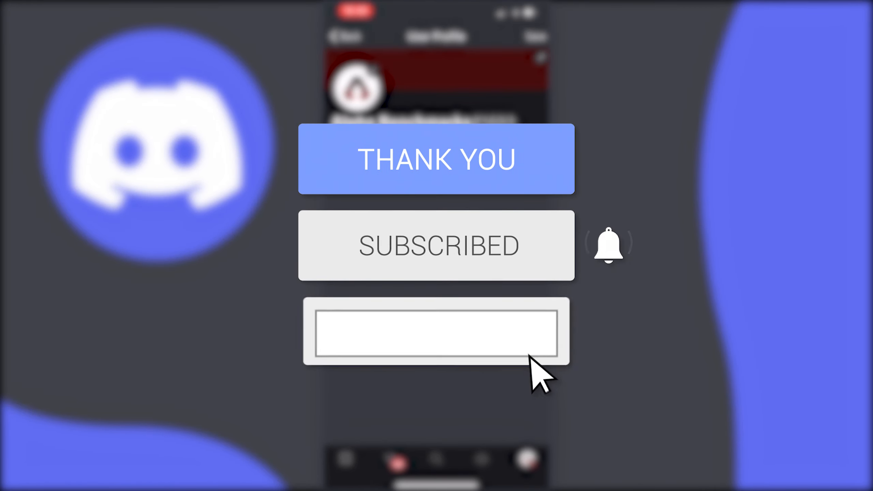